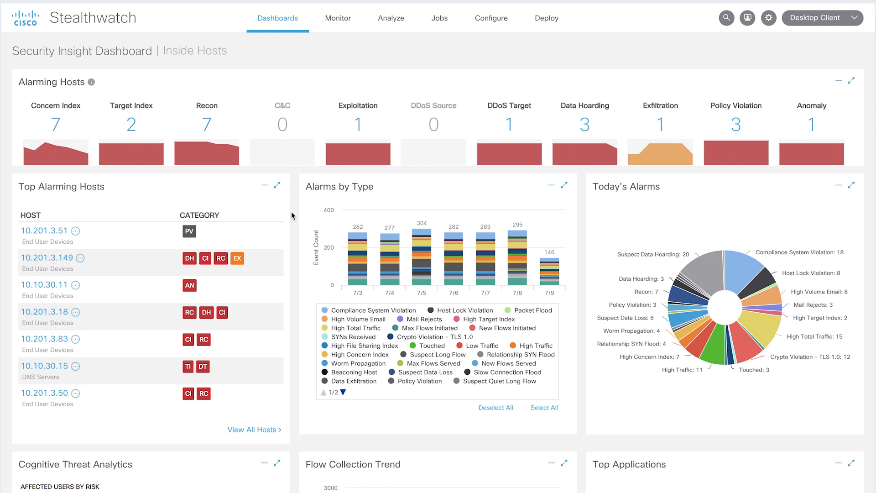
Browse the Stealthwatch dashboard panels before choosing a host to investigate.
scroll("down", 3)
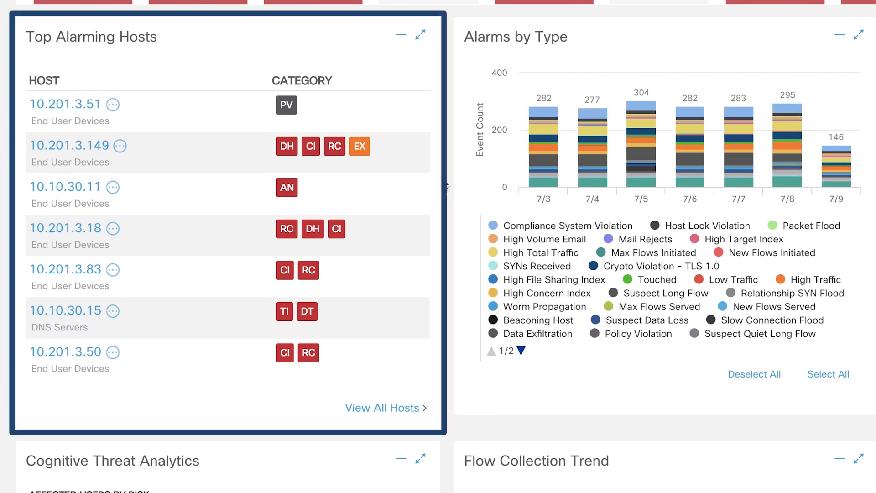
scroll("right", 3)
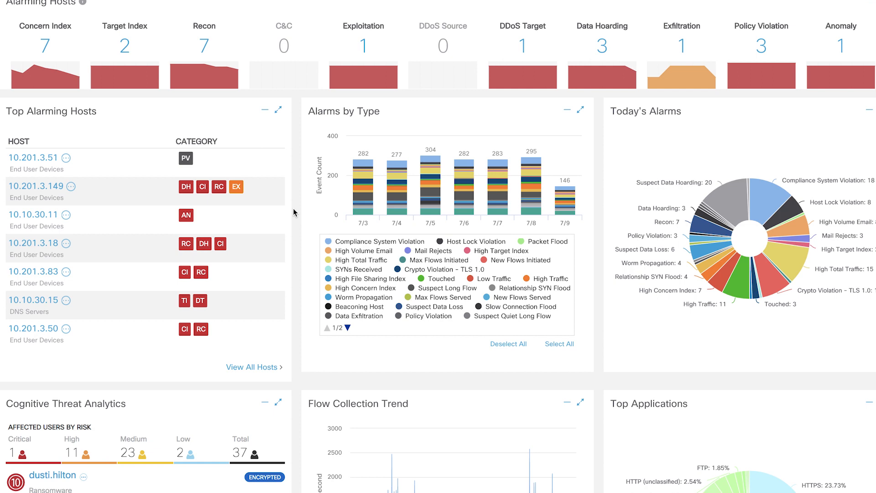
scroll("down", 3)
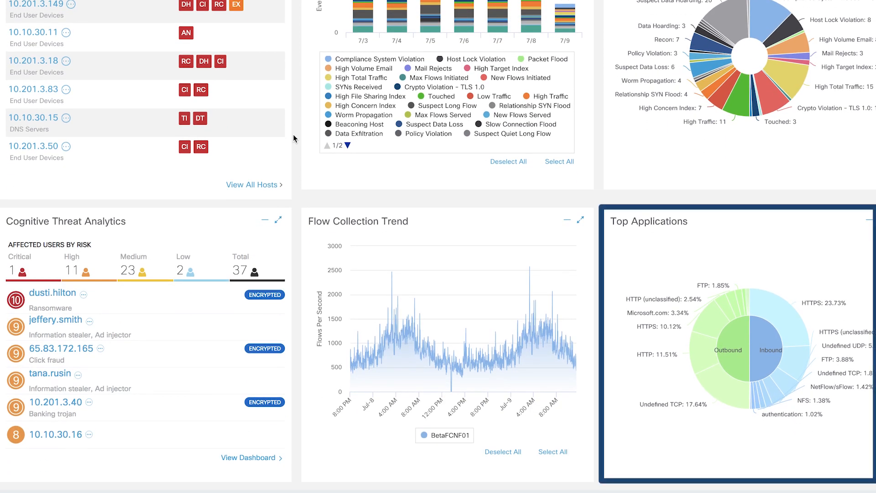
left_click(445, 220)
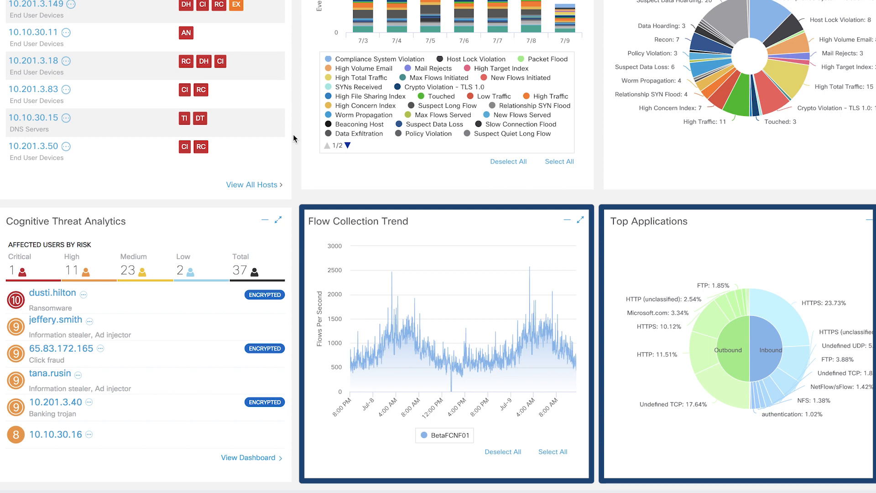
scroll("down", 3)
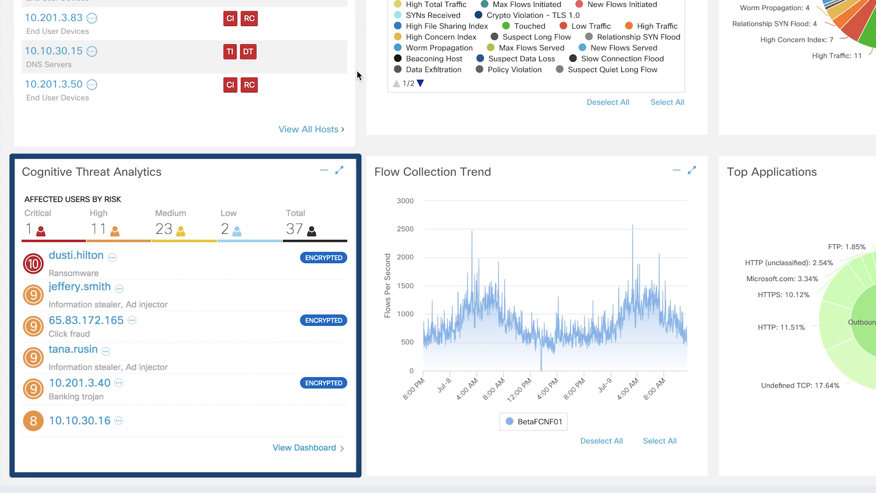
scroll("up", 3)
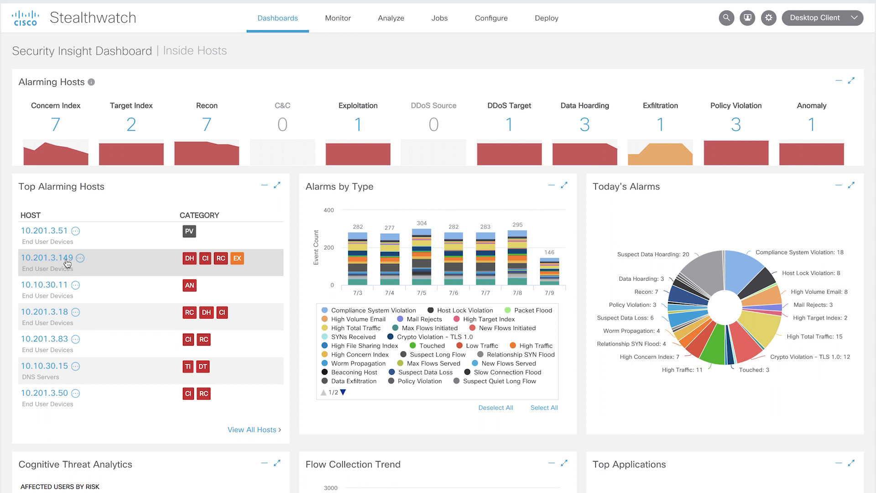
mouse_move(189, 258)
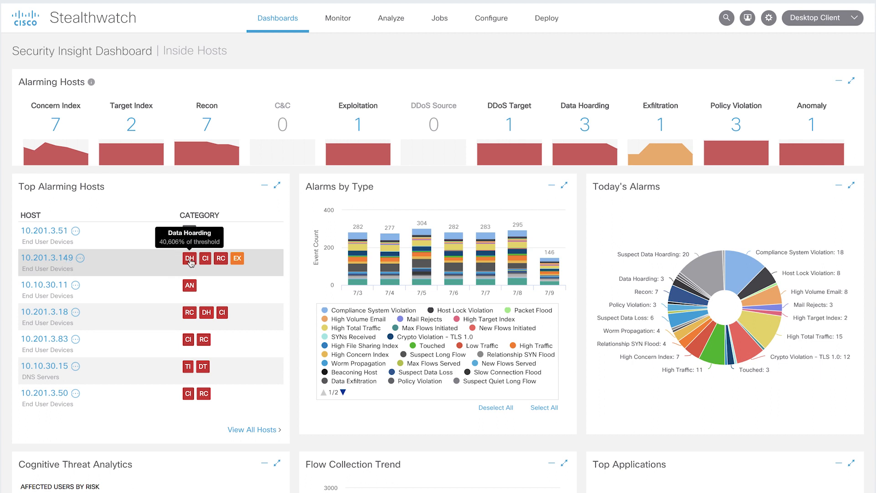
mouse_move(205, 258)
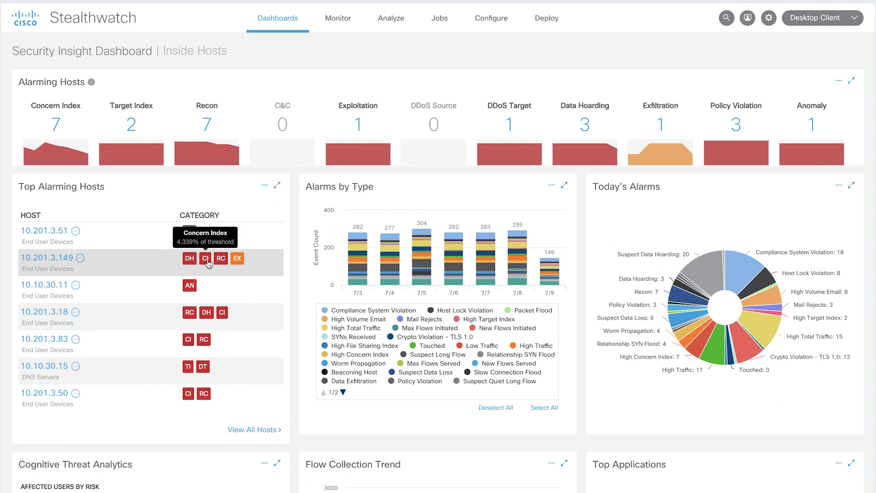
mouse_move(220, 258)
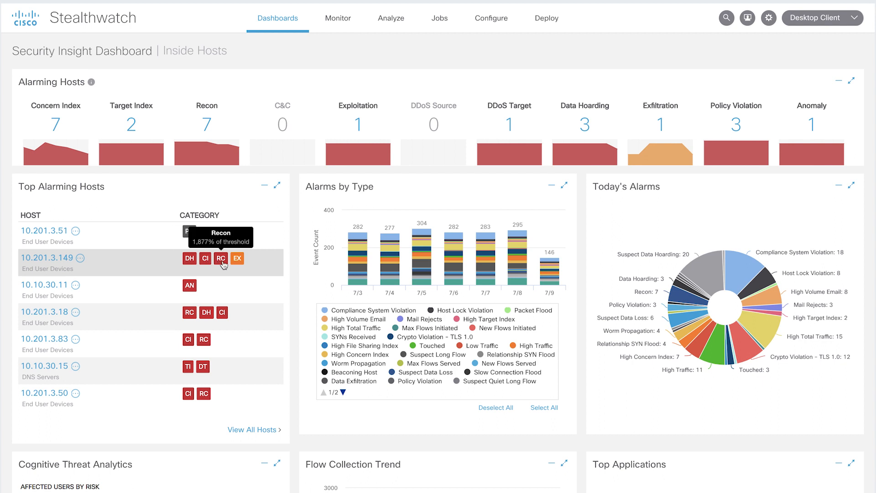
mouse_move(238, 258)
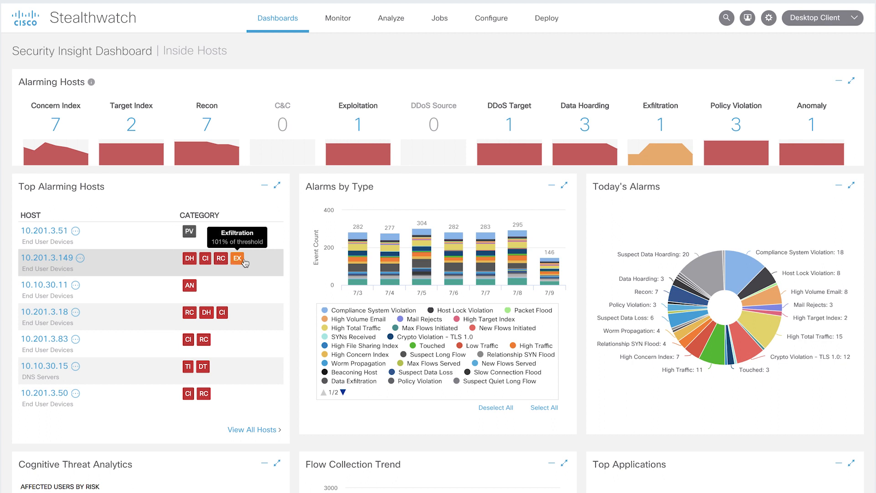
mouse_move(117, 256)
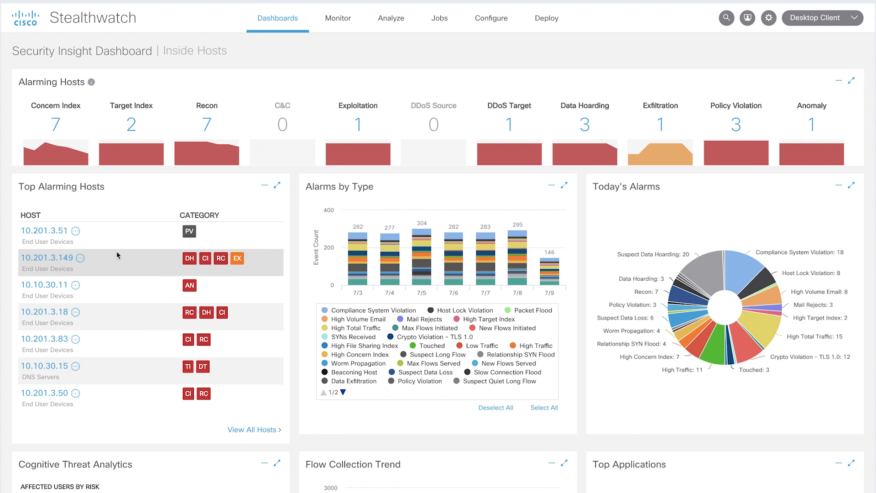
Open the 10.201.3.149 Host Report and scroll through its alarms, summary and host groups.
left_click(56, 258)
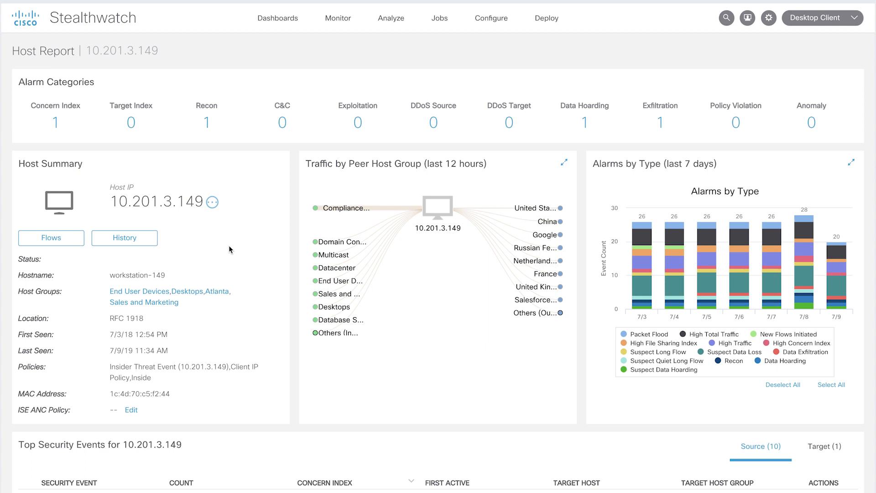
scroll("down", 3)
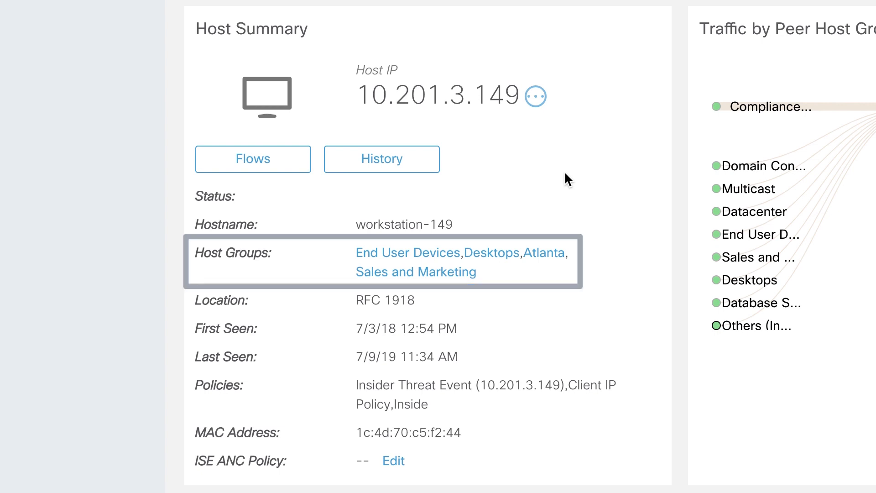
scroll("right", 3)
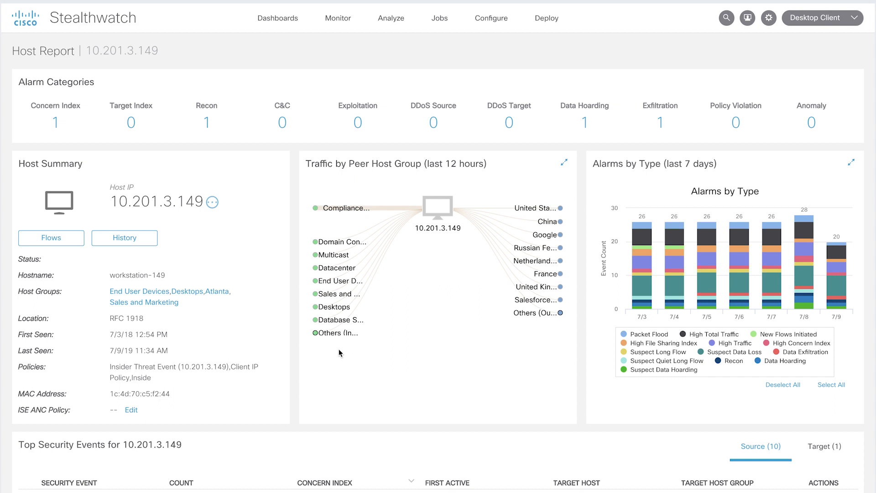
mouse_move(293, 369)
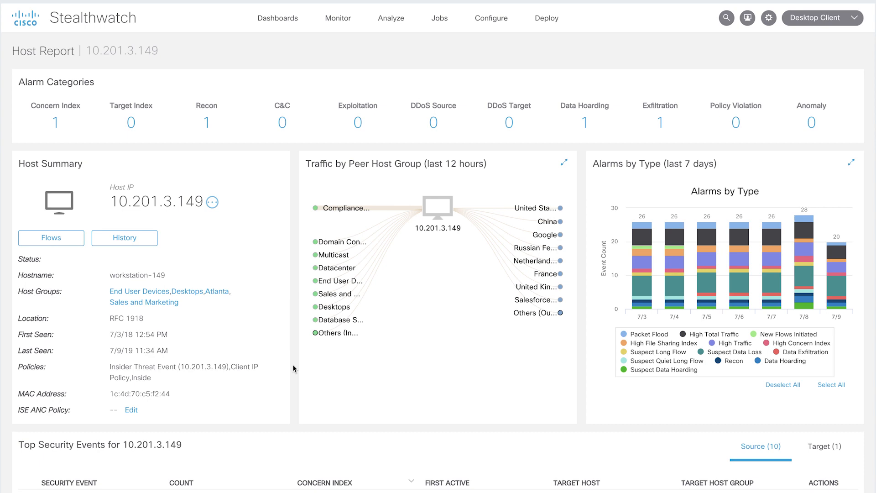
scroll("down", 3)
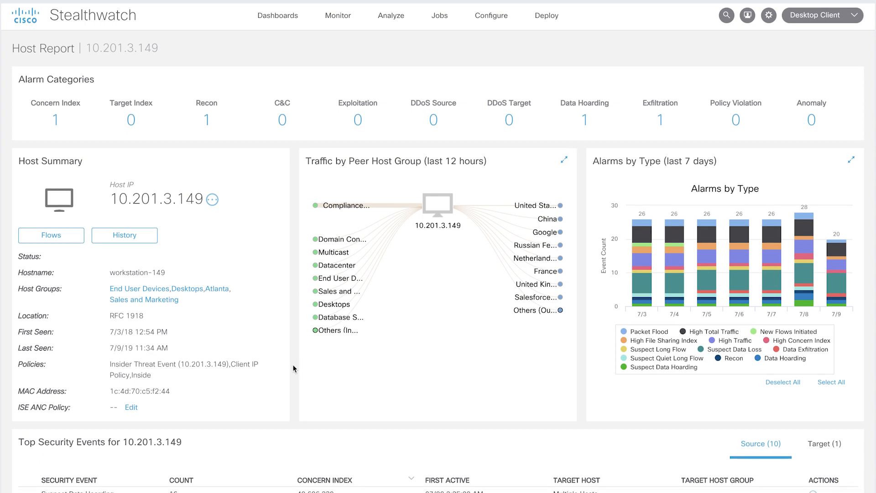
scroll("down", 3)
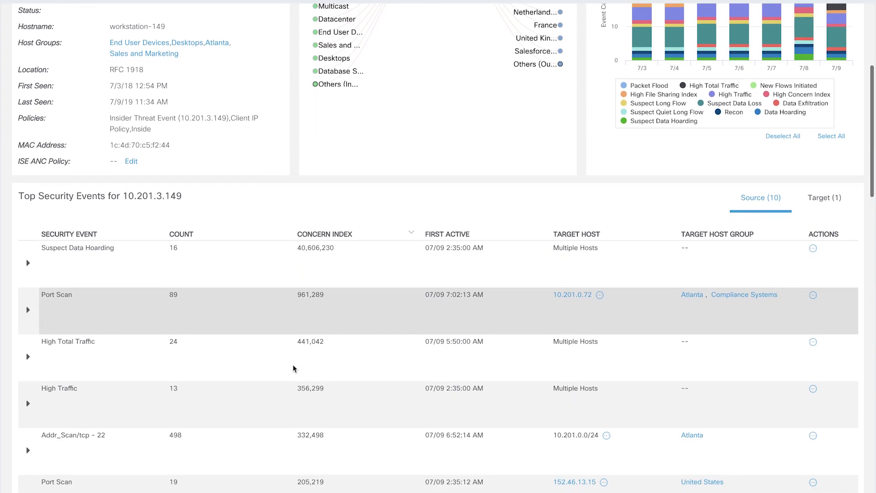
scroll("down", 3)
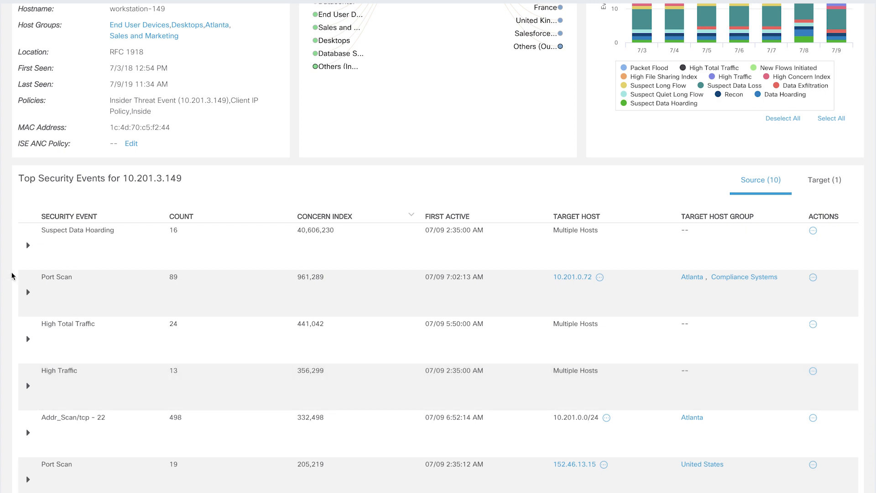
Expand Suspect Data Hoarding (483.49M bytes observed vs 0 expected) and check its Actions menu.
left_click(28, 244)
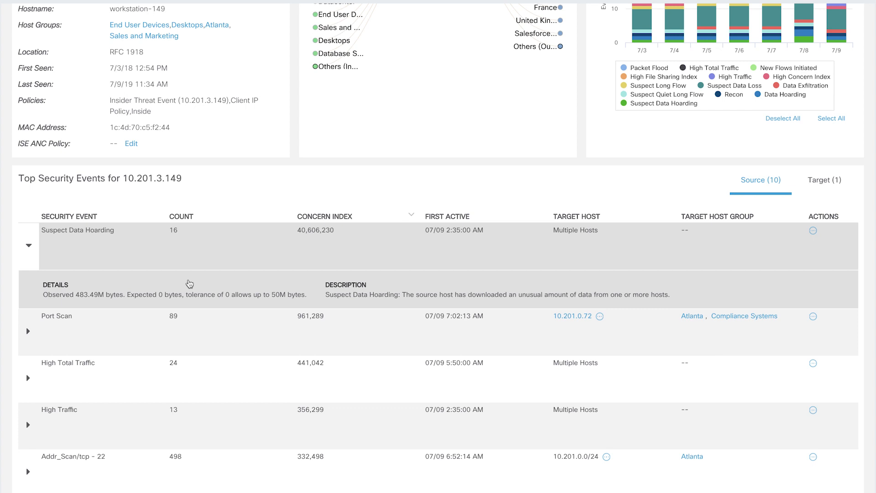
mouse_move(197, 286)
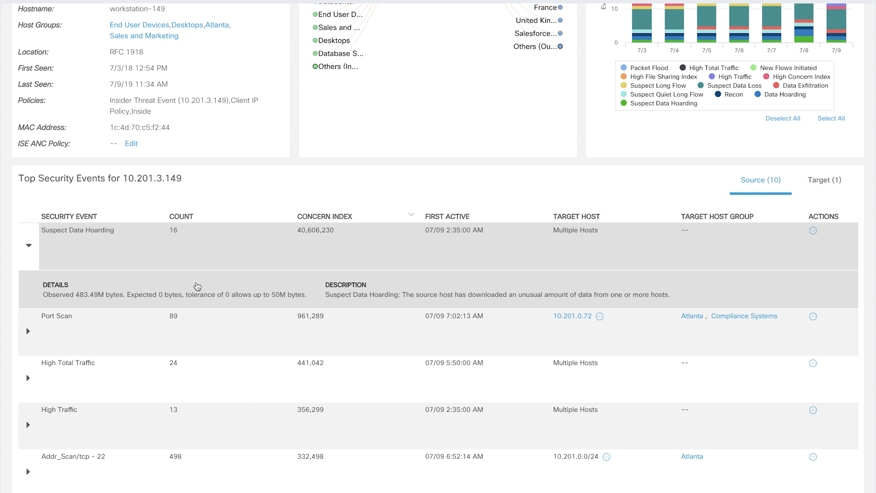
mouse_move(236, 281)
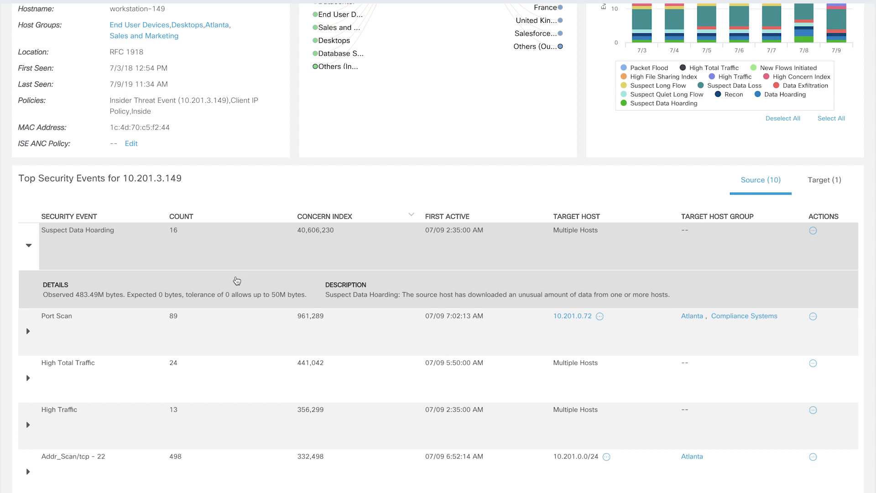
mouse_move(816, 234)
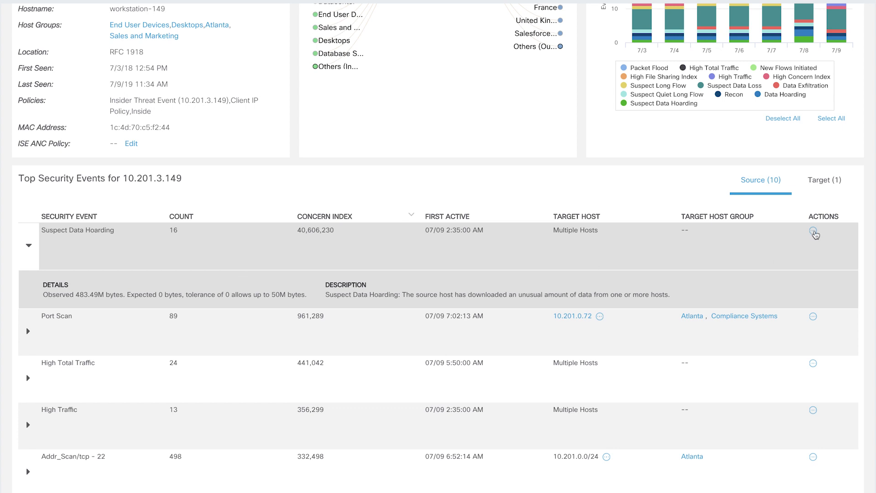
left_click(814, 230)
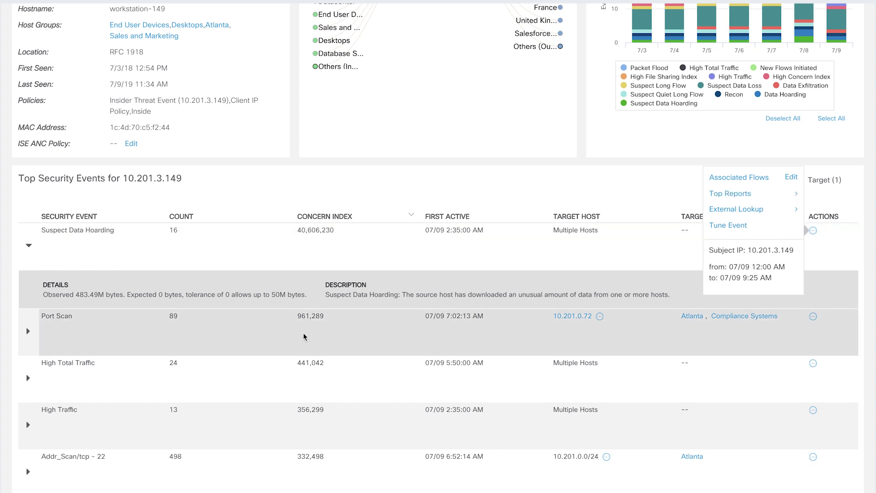
mouse_move(747, 331)
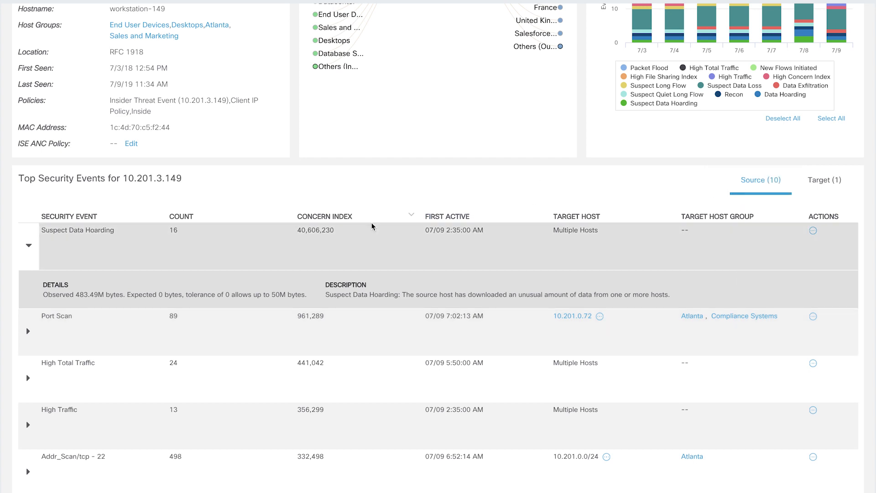
scroll("down", 3)
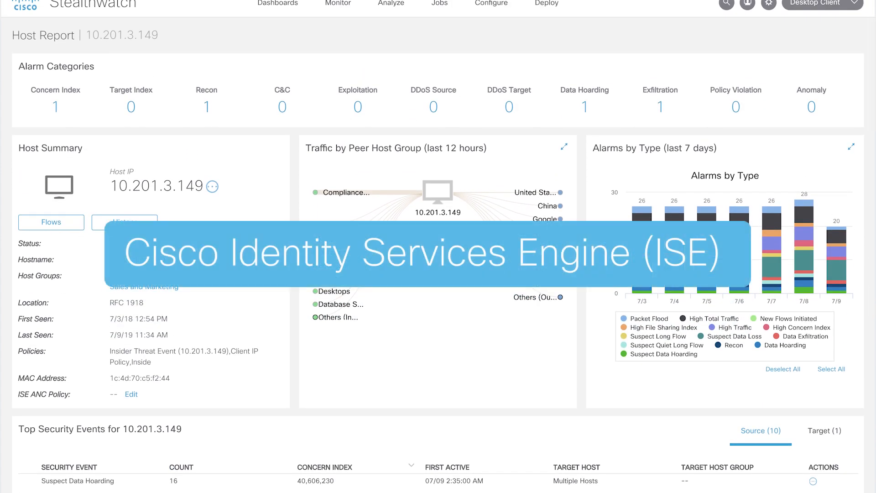
mouse_move(162, 376)
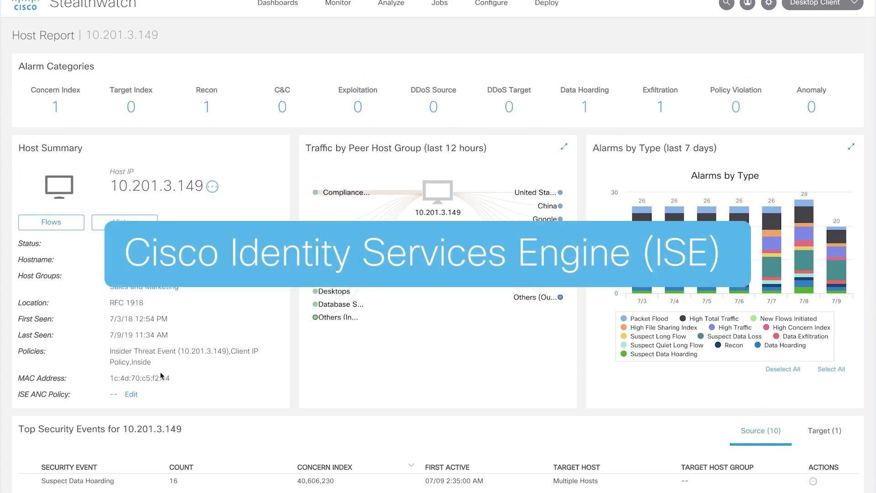
Edit the ISE ANC Policy for host 10.201.3.149 and list the available ISE policies.
left_click(131, 394)
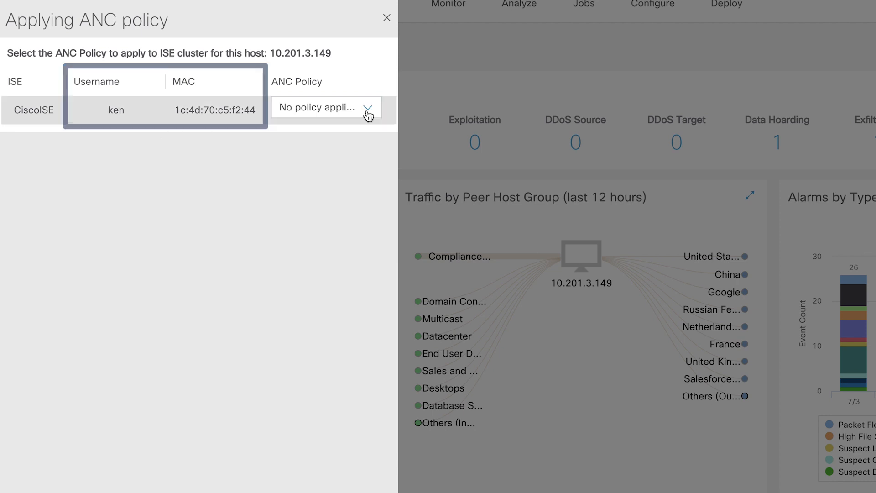
left_click(324, 106)
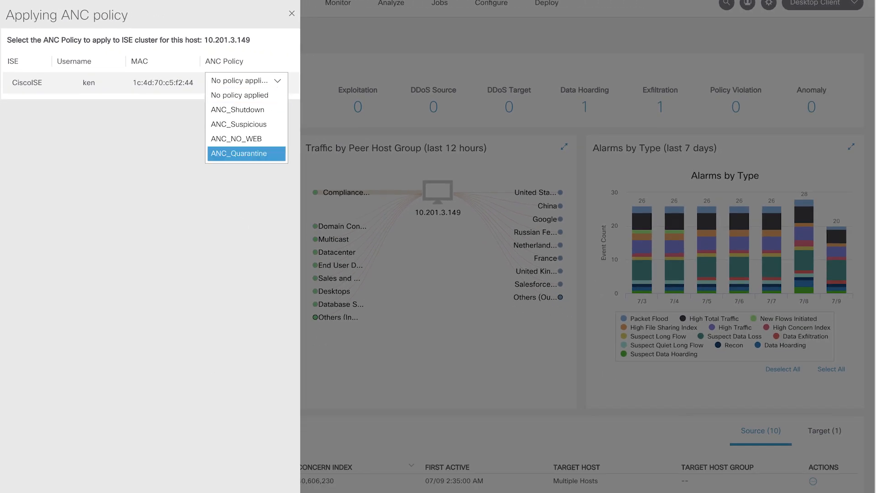
Apply the ANC_Quarantine policy to host 10.201.3.149.
left_click(291, 13)
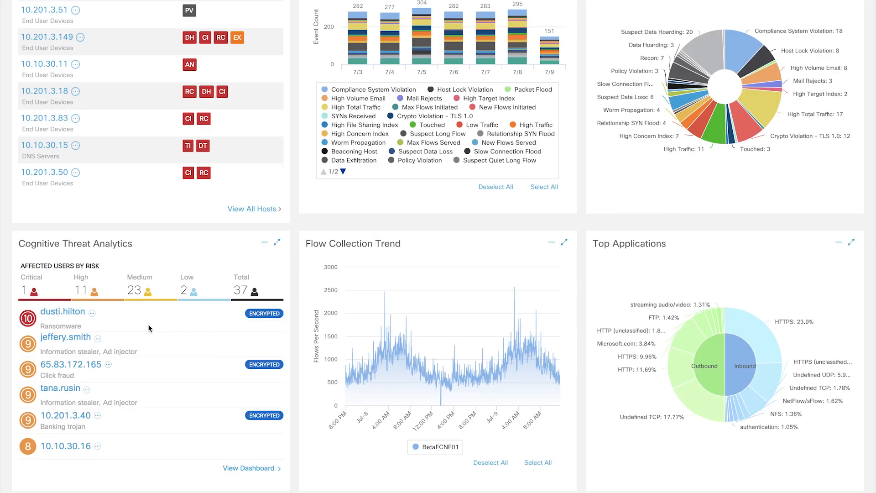
mouse_move(118, 318)
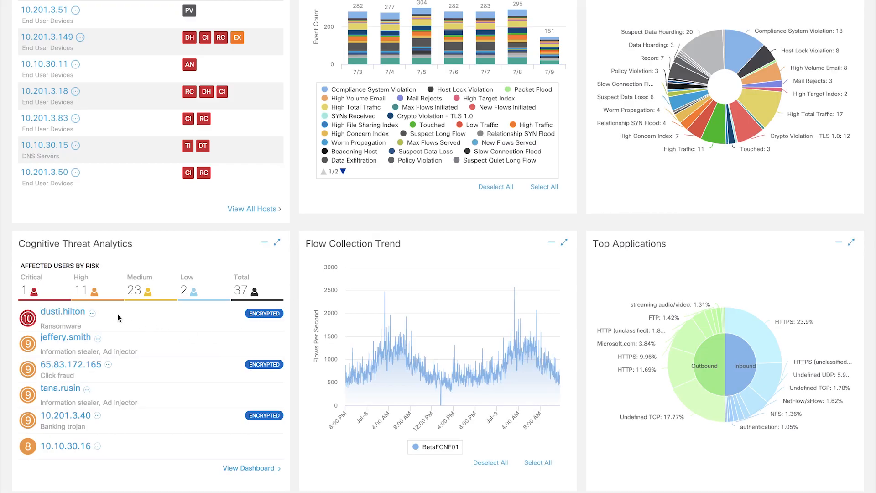
mouse_move(262, 313)
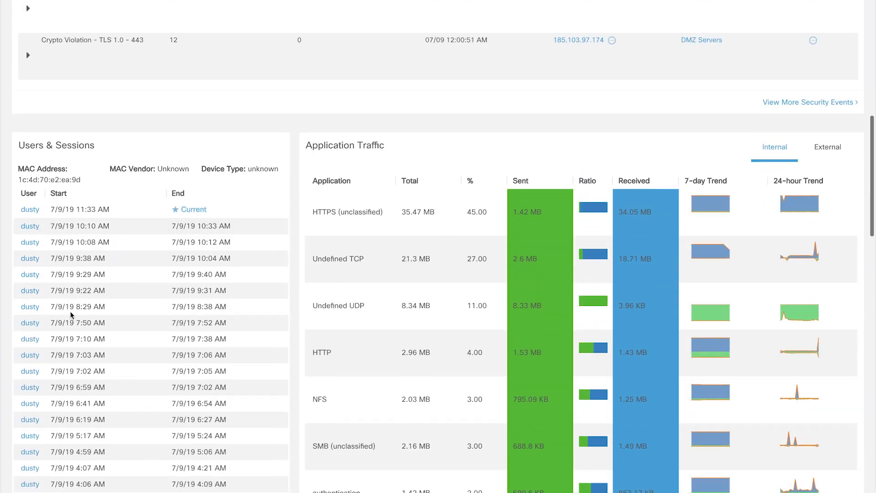
scroll("down", 3)
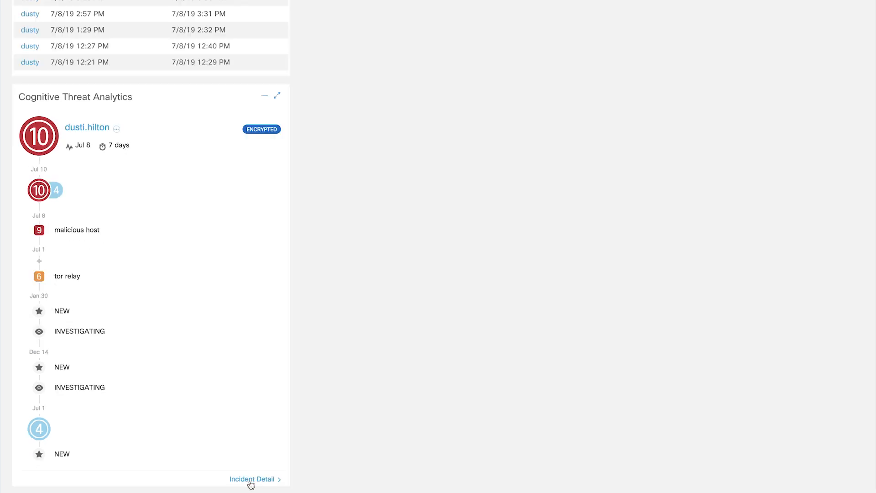
Open the #CWNC01 ransomware incident detail and its WannaCry threat description.
left_click(251, 479)
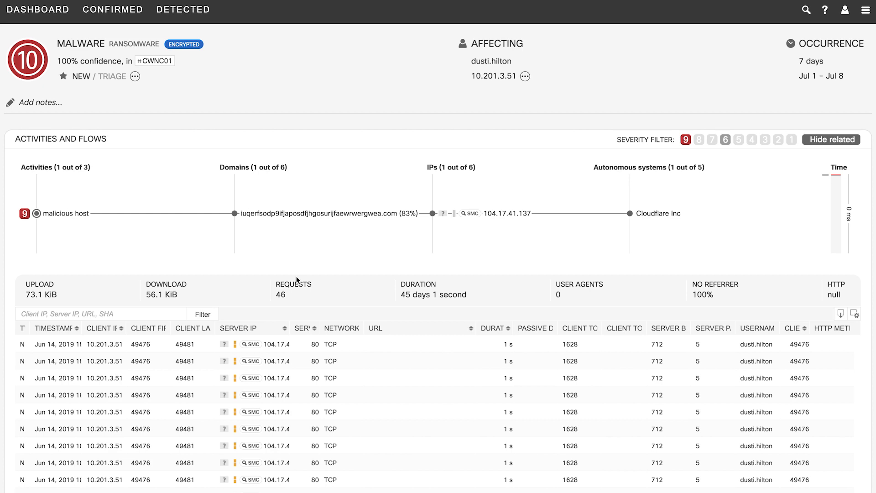
mouse_move(164, 73)
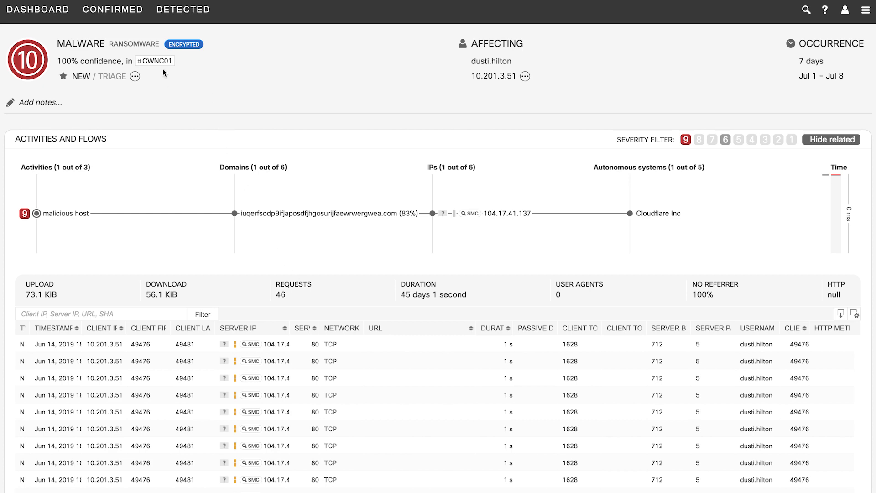
left_click(112, 9)
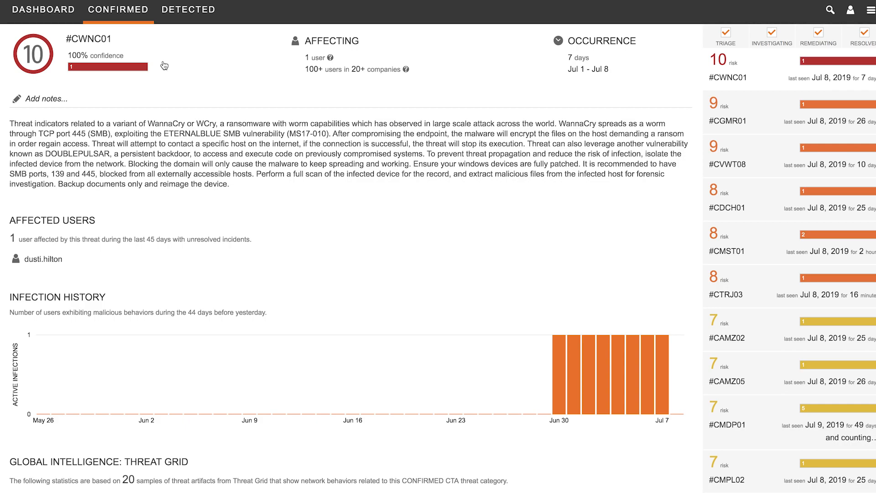
mouse_move(281, 174)
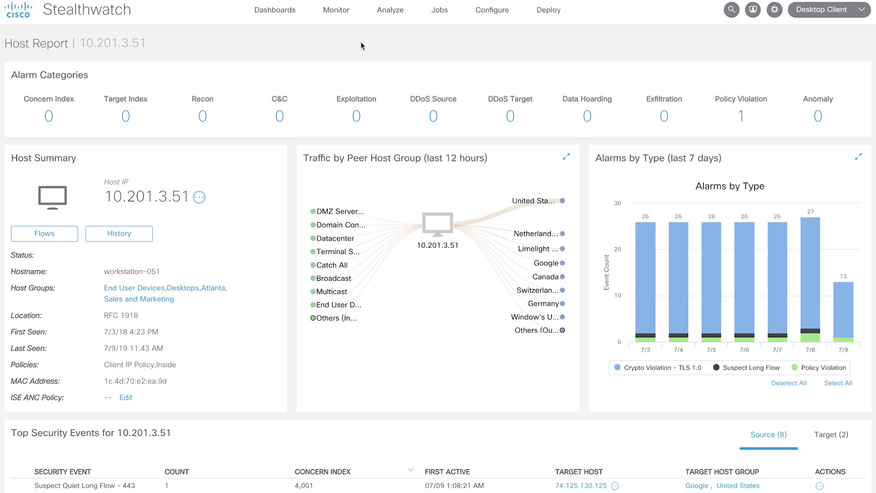
mouse_move(298, 32)
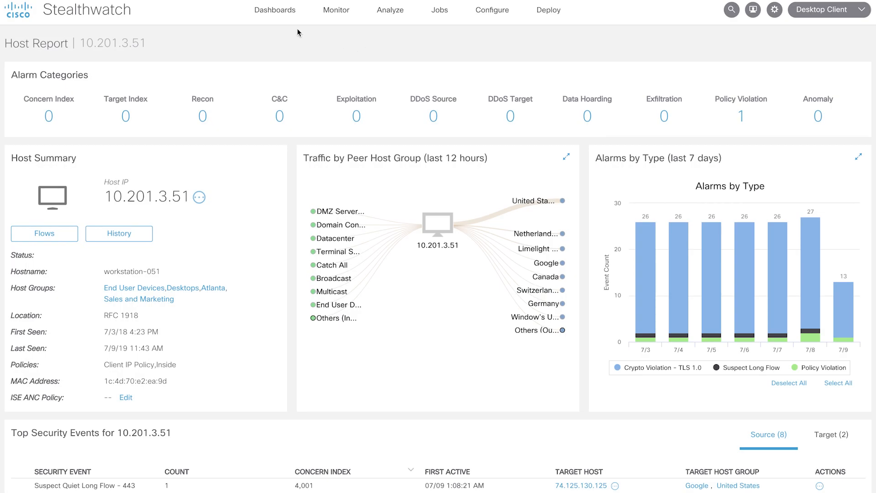
Show the Dashboards menu over the 10.201.3.51 Host Report.
left_click(274, 10)
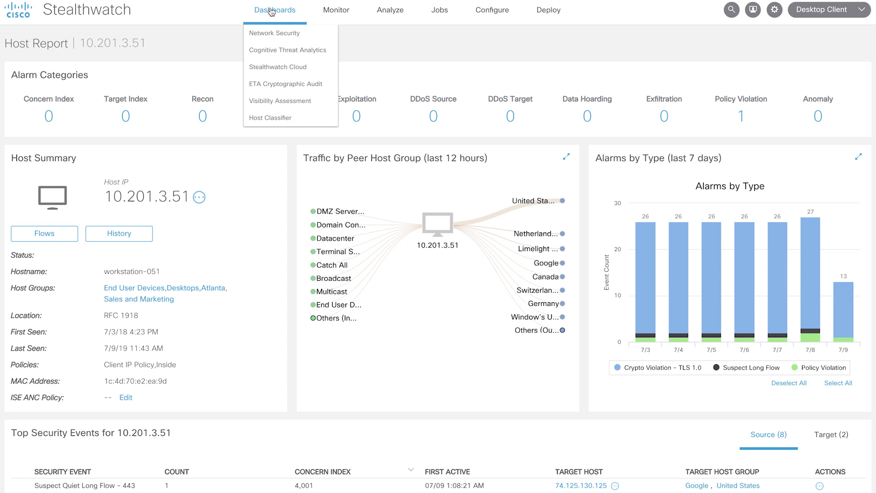
mouse_move(273, 31)
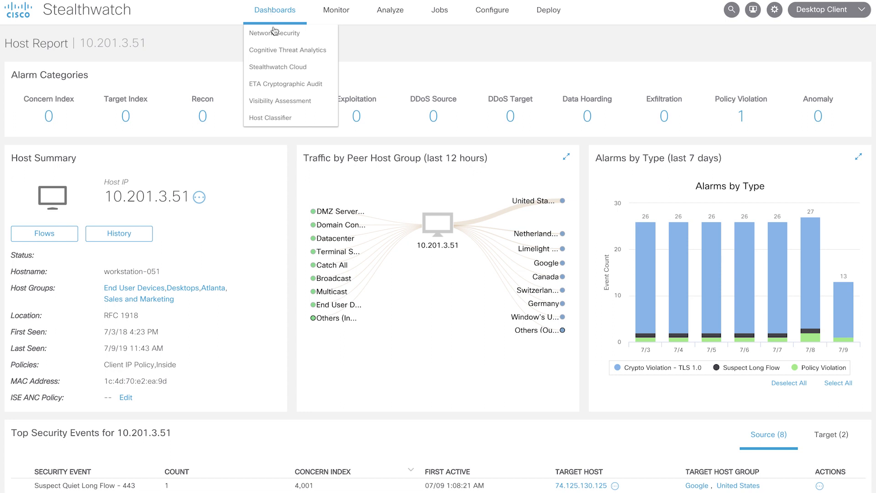
mouse_move(279, 67)
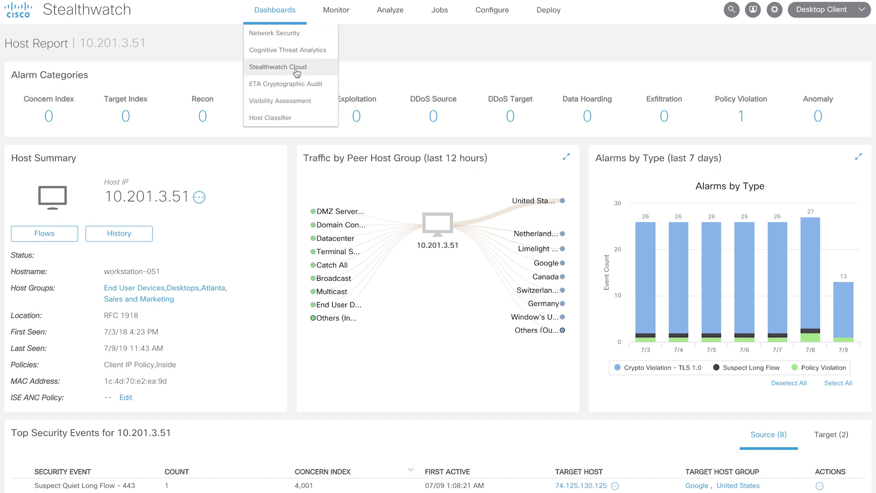
Open the Stealthwatch Cloud Dashboard and review its 38 alerts, network activity and observations.
left_click(277, 68)
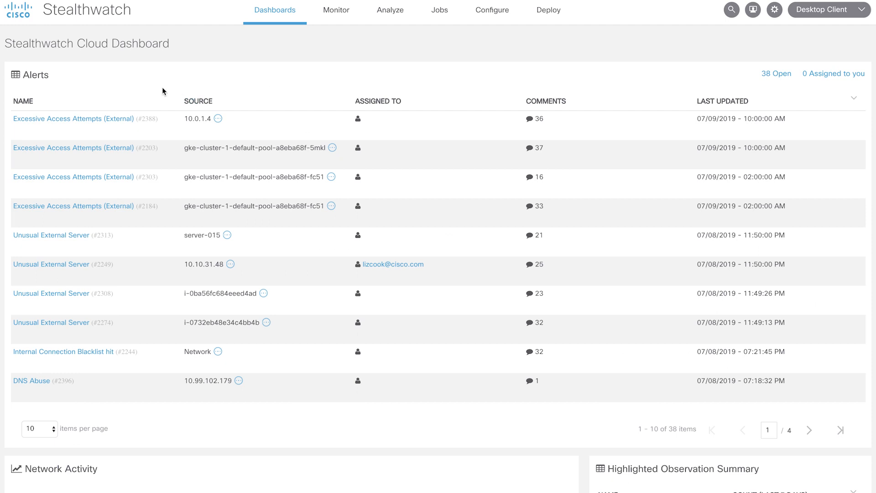
mouse_move(125, 90)
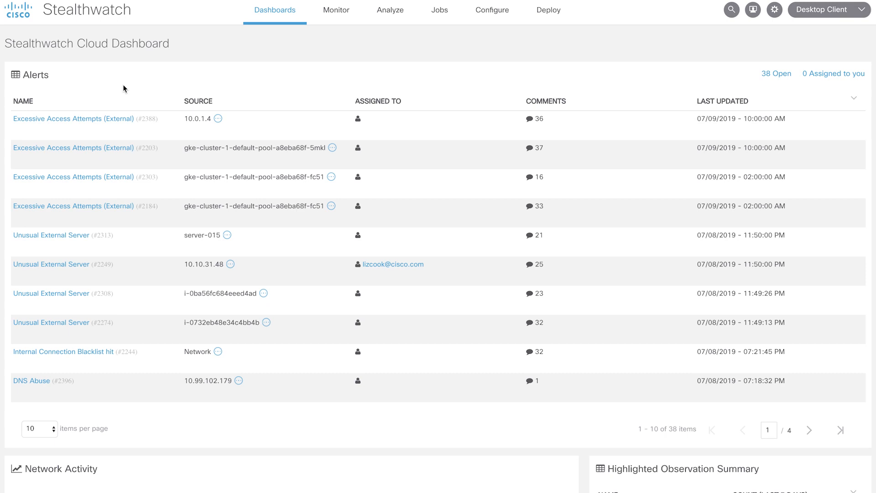
mouse_move(268, 134)
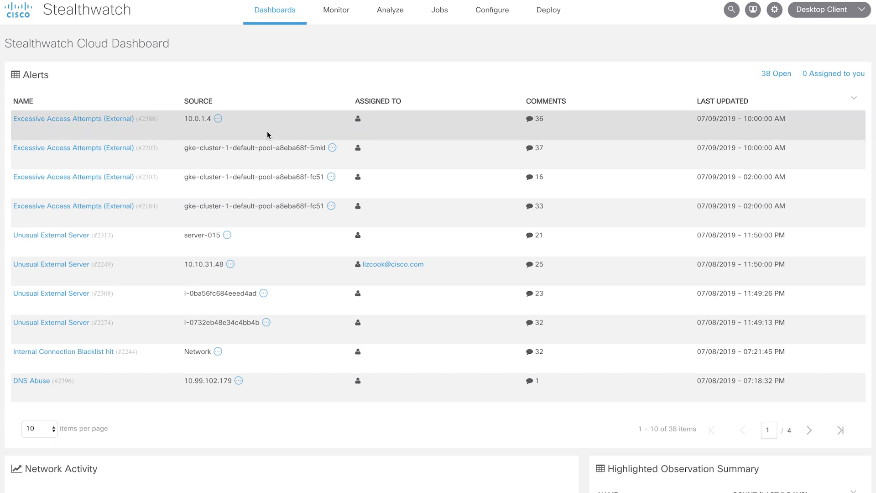
scroll("down", 3)
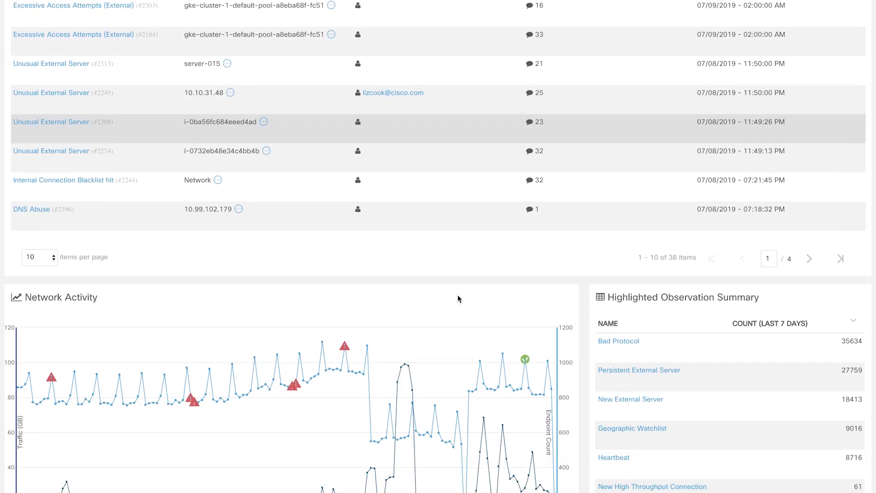
scroll("down", 3)
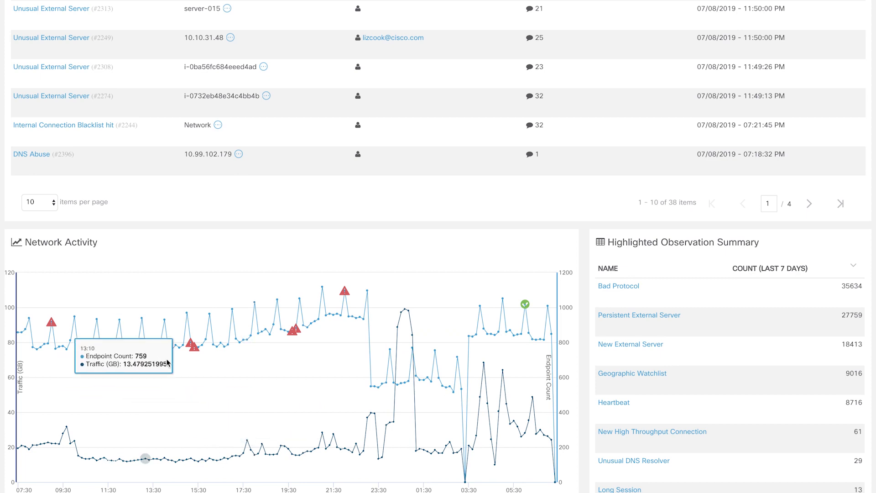
mouse_move(319, 338)
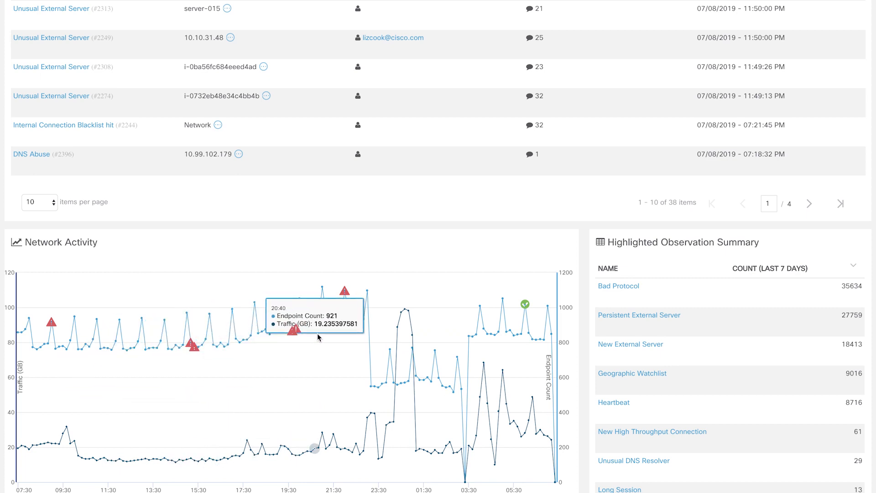
mouse_move(406, 342)
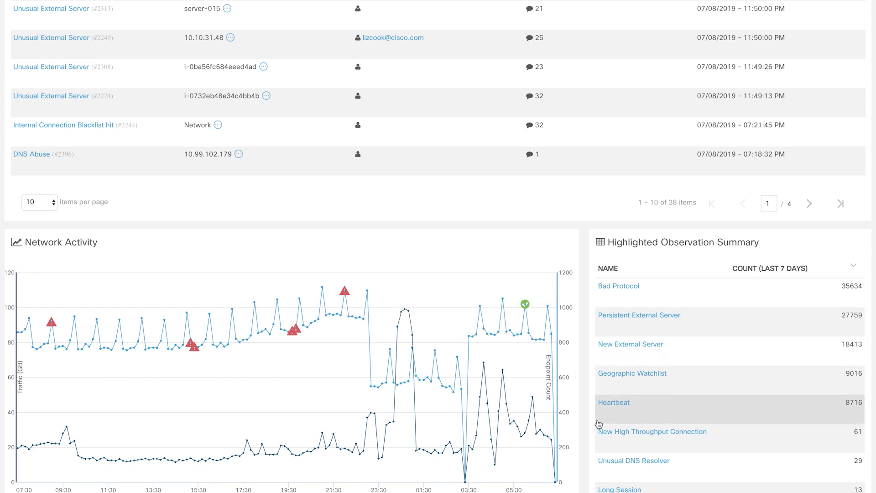
mouse_move(609, 355)
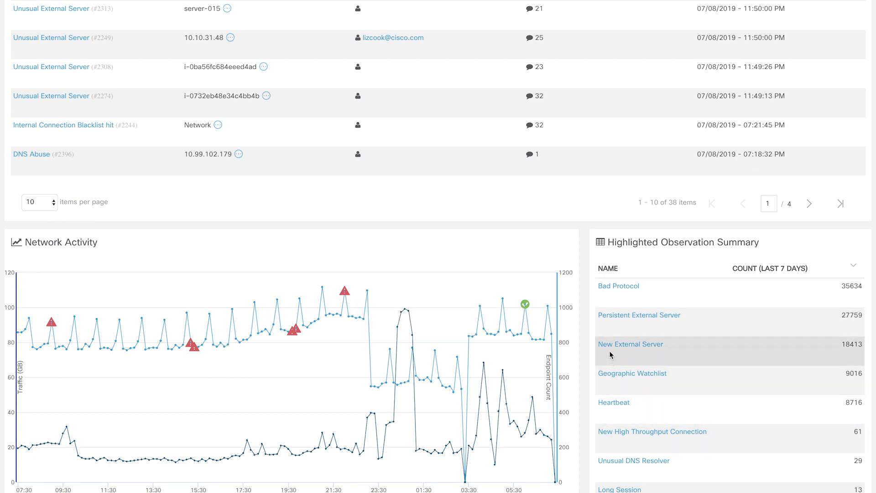
mouse_move(588, 374)
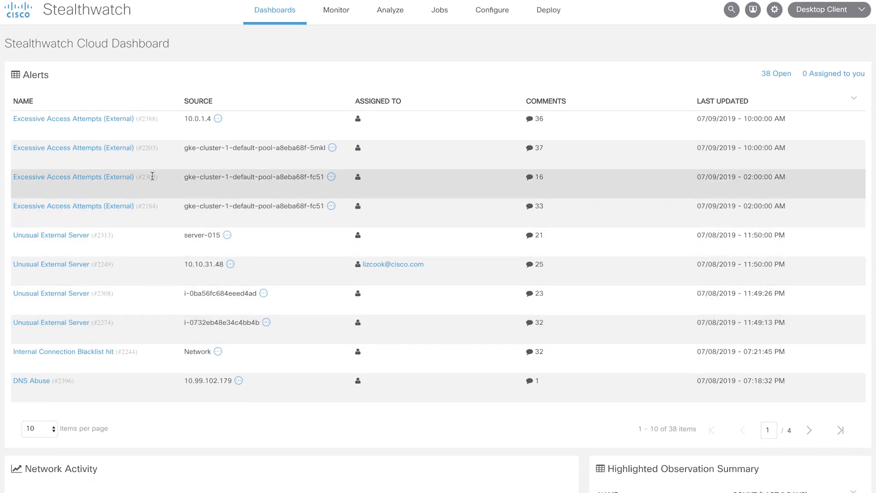
scroll("down", 3)
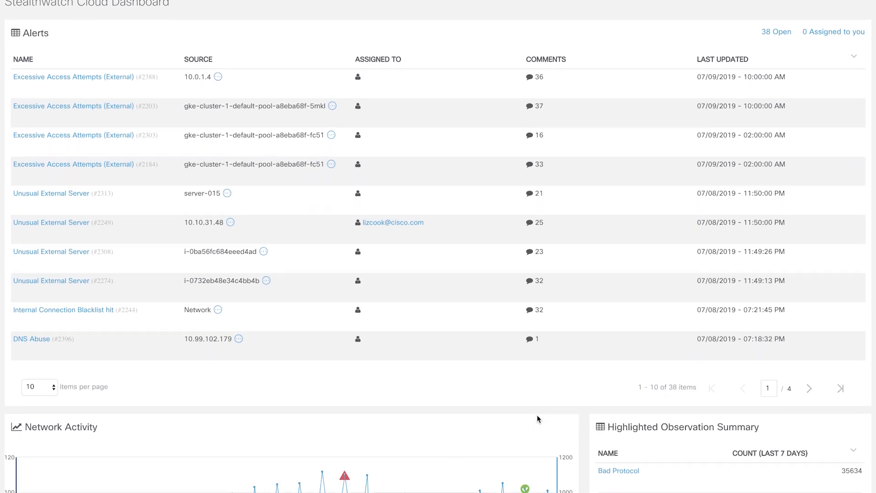
mouse_move(520, 386)
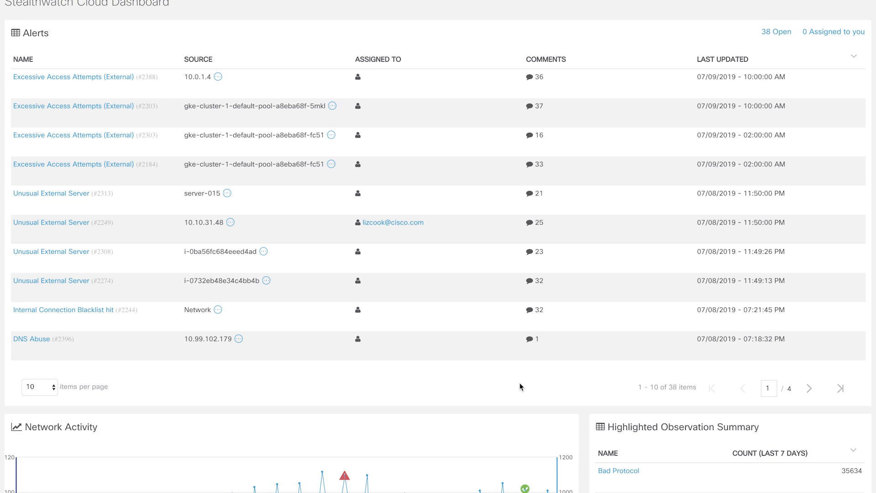